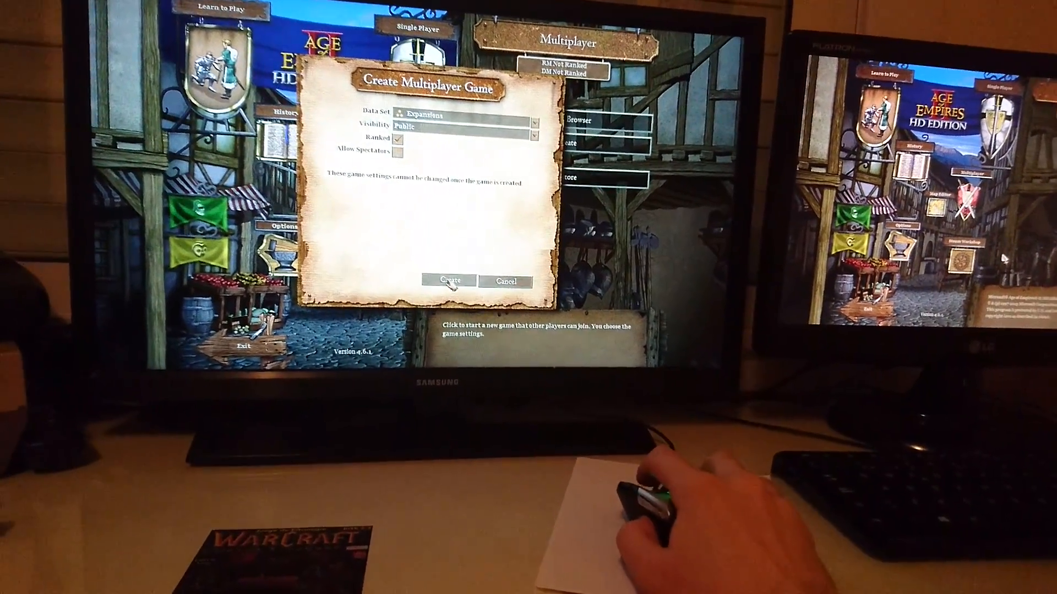
# - Create the game with the Expansions data set and Public visibility
pyautogui.click(449, 281)
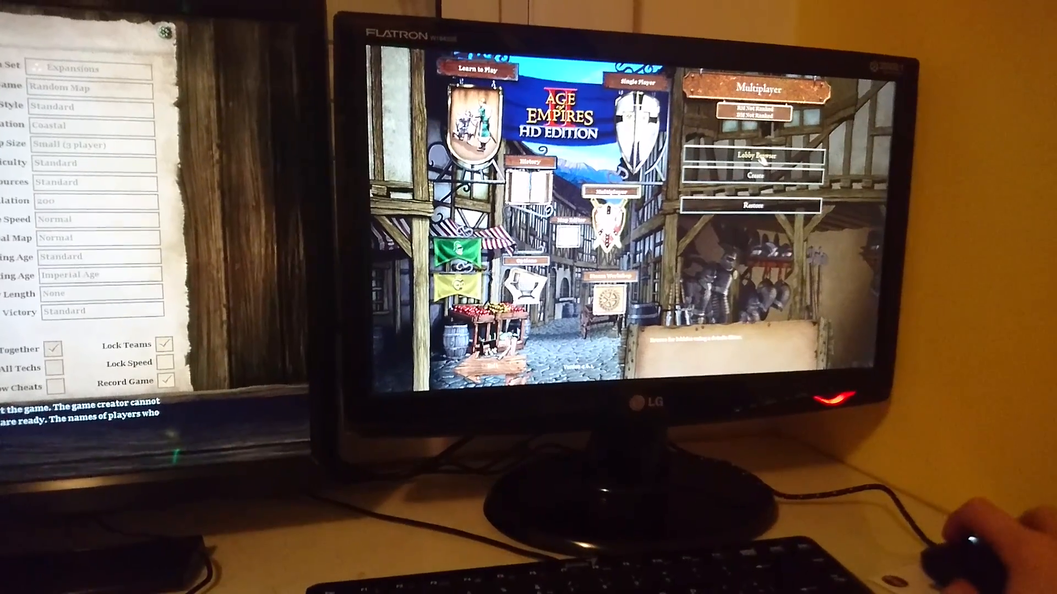
# - Open the Lobby Browser on the second PC and join the hosted game
pyautogui.click(753, 156)
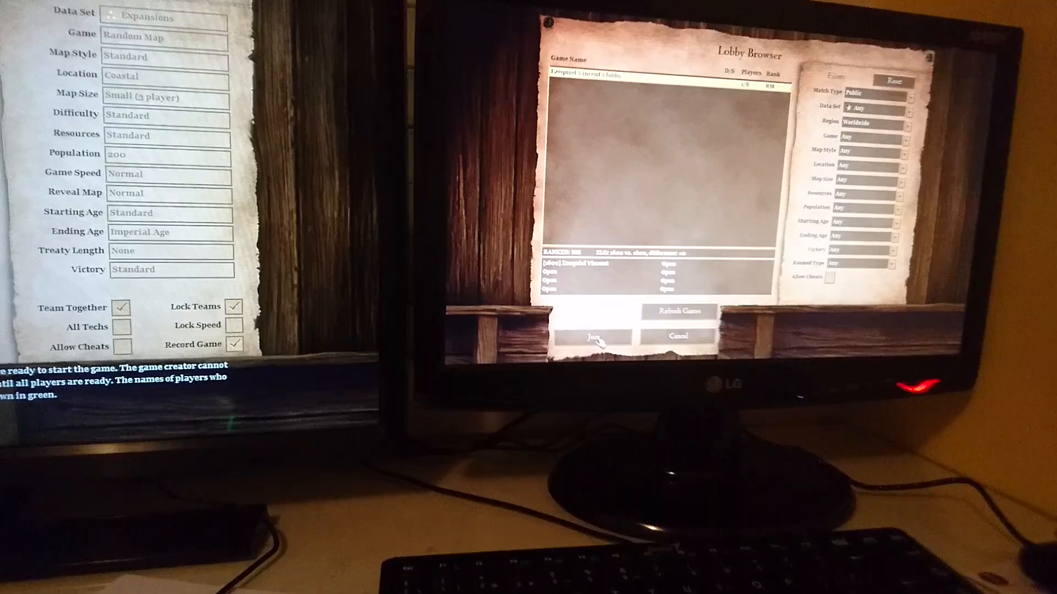
pyautogui.click(593, 336)
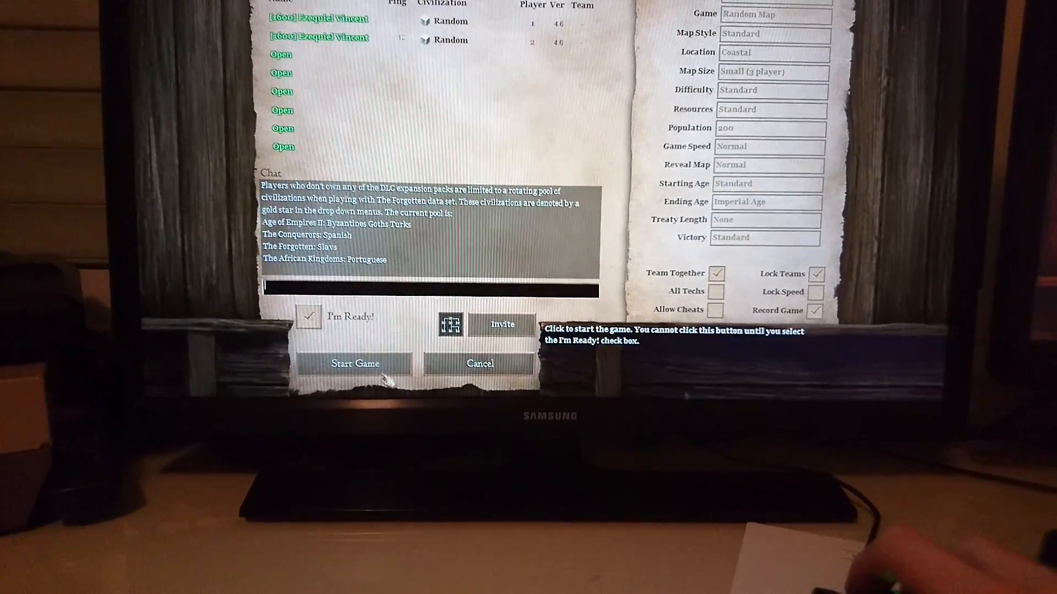
# - Start the match from the lobby, triggering the five-second countdown
pyautogui.click(355, 364)
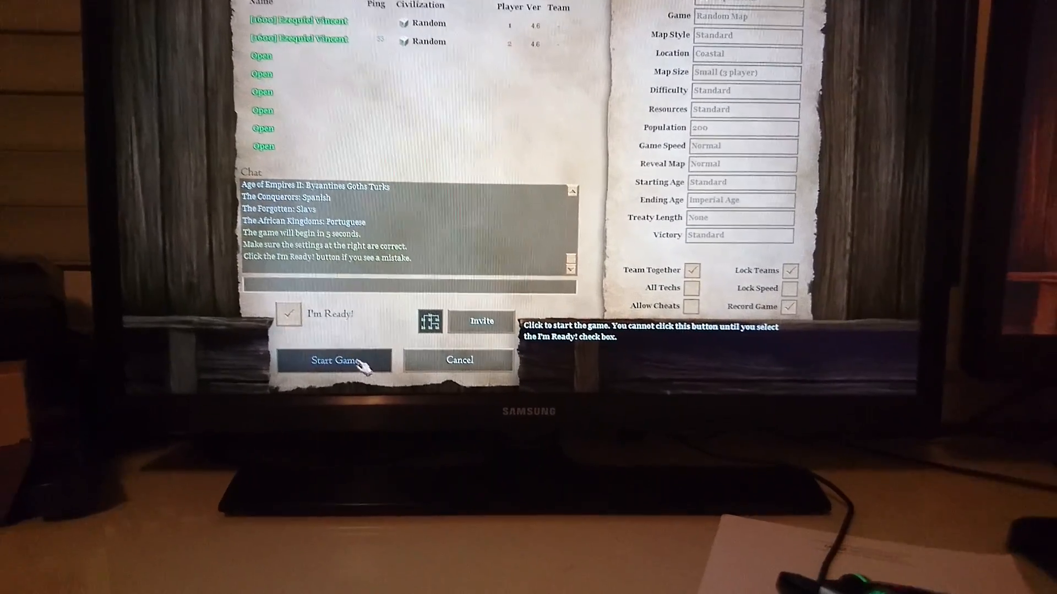